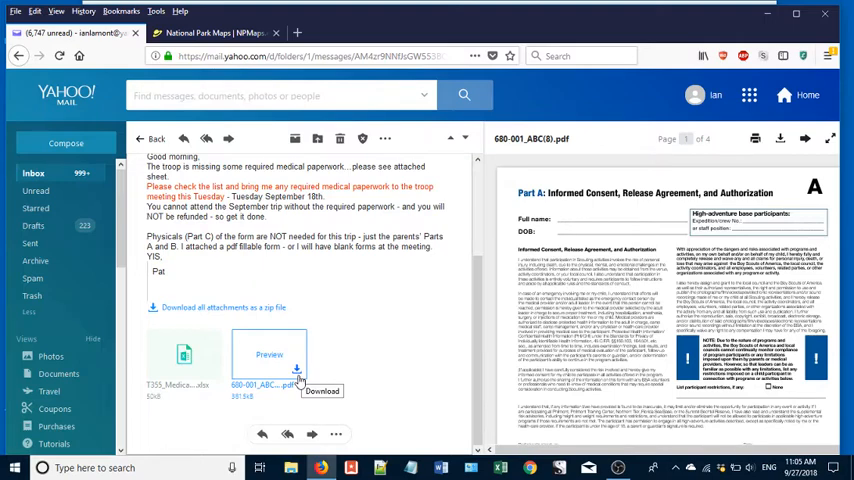
pyautogui.moveTo(300, 378)
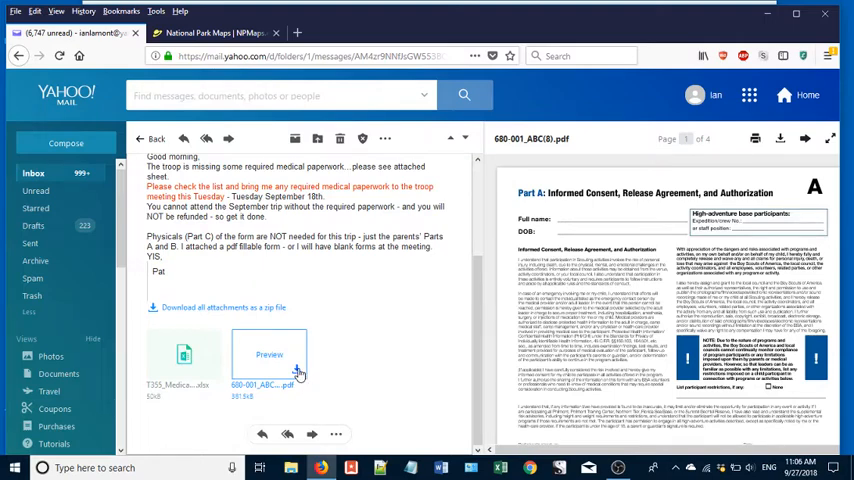
# Step: Download the email's PDF attachment, saving it as a file rather than opening it
pyautogui.click(264, 384)
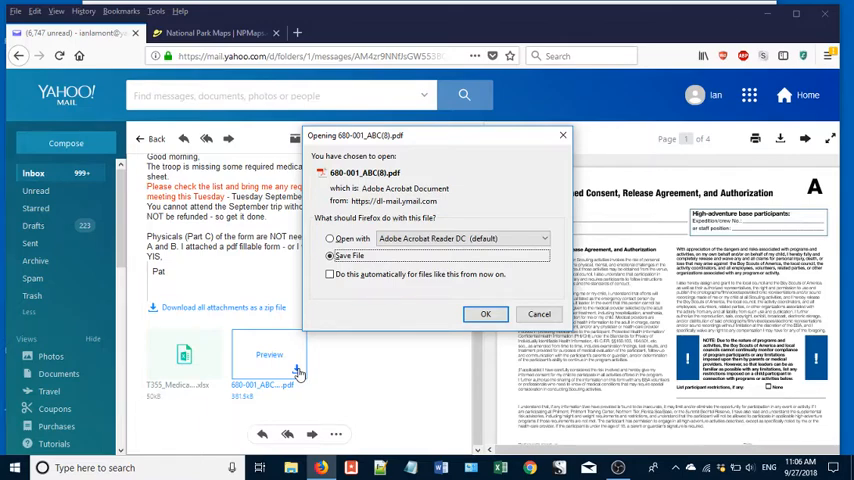
pyautogui.moveTo(358, 350)
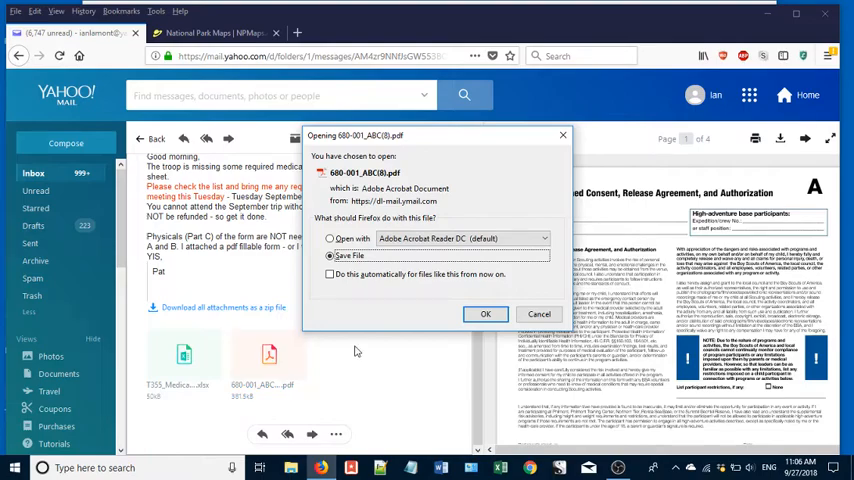
pyautogui.click(484, 314)
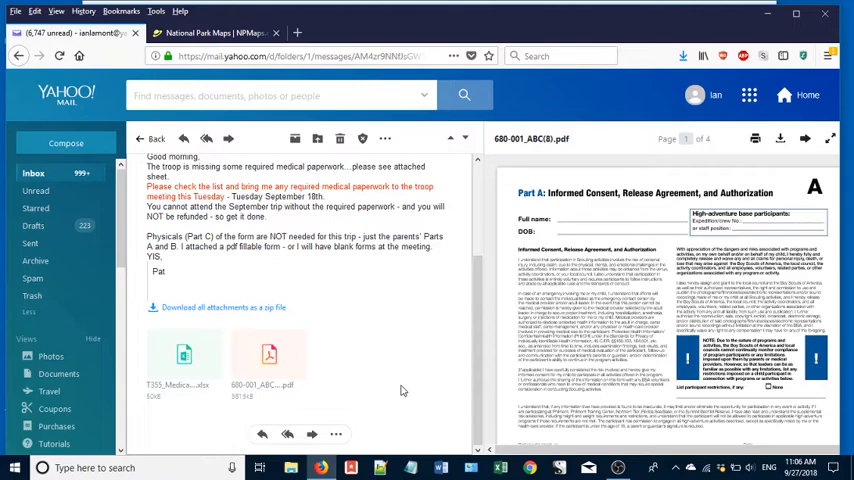
pyautogui.moveTo(426, 356)
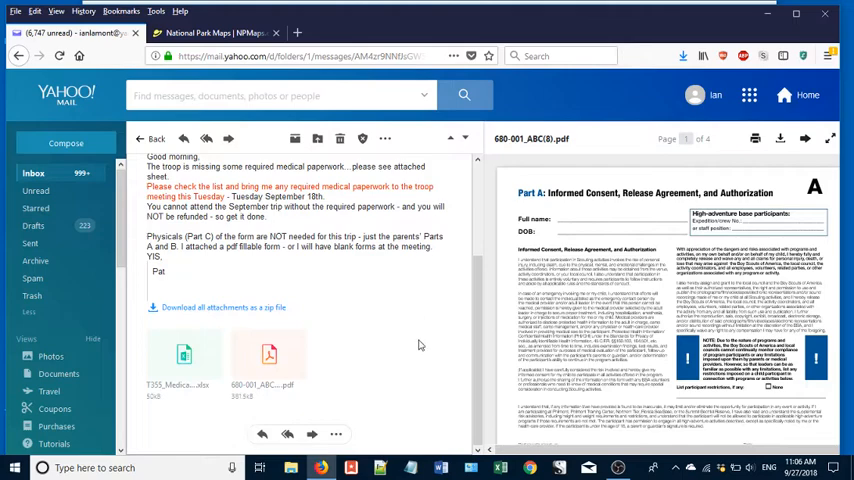
pyautogui.moveTo(648, 84)
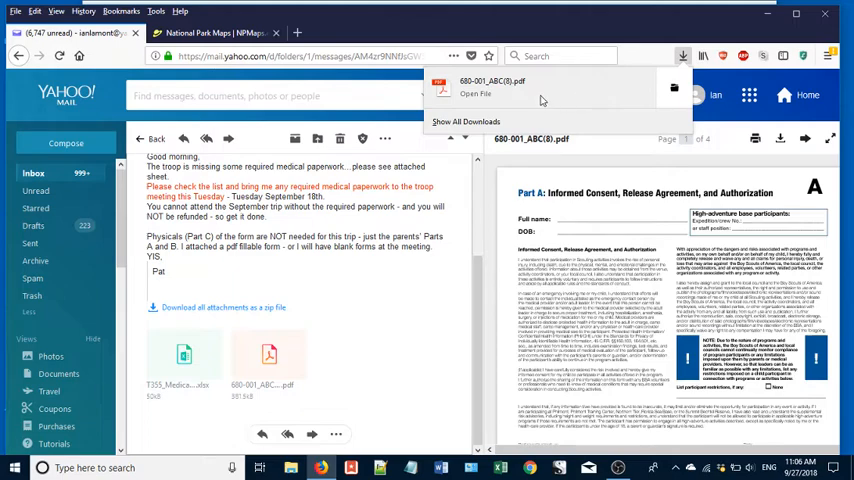
pyautogui.moveTo(524, 100)
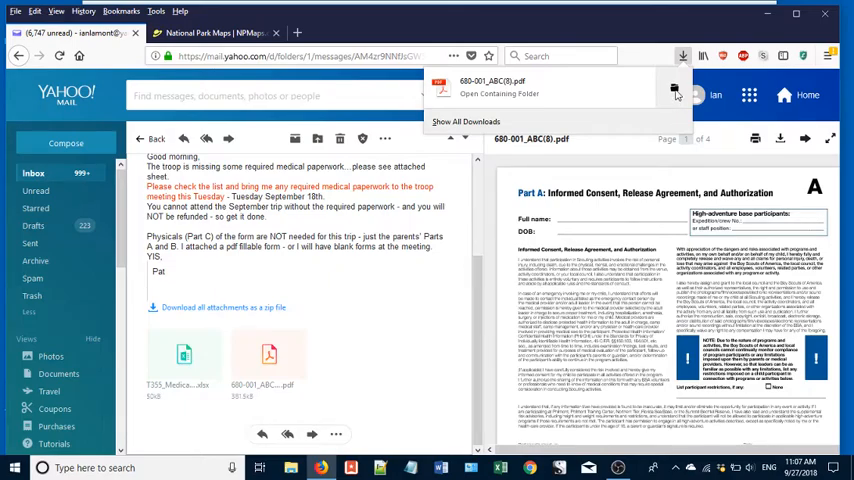
# Step: Show the saved attachment PDF in its containing Downloads folder
pyautogui.click(498, 92)
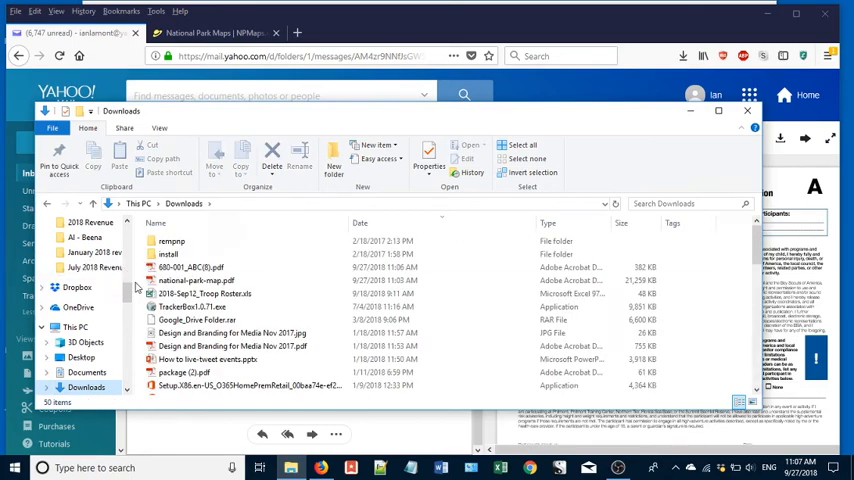
pyautogui.click(200, 268)
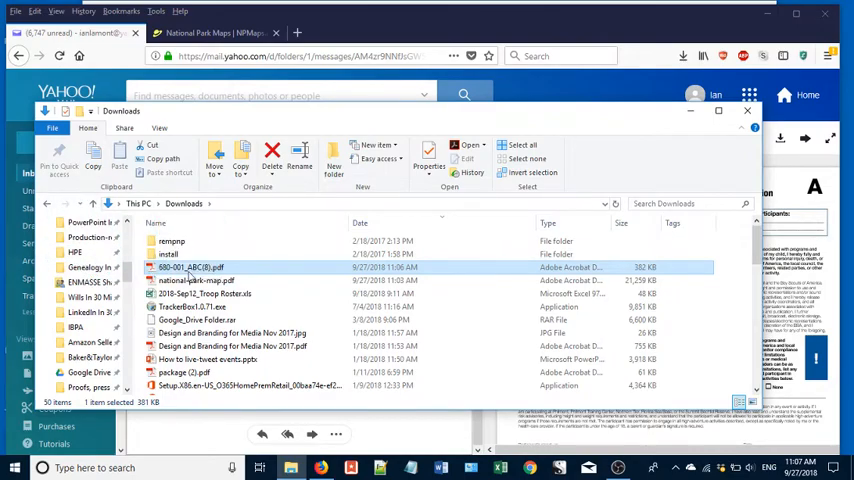
pyautogui.moveTo(108, 52)
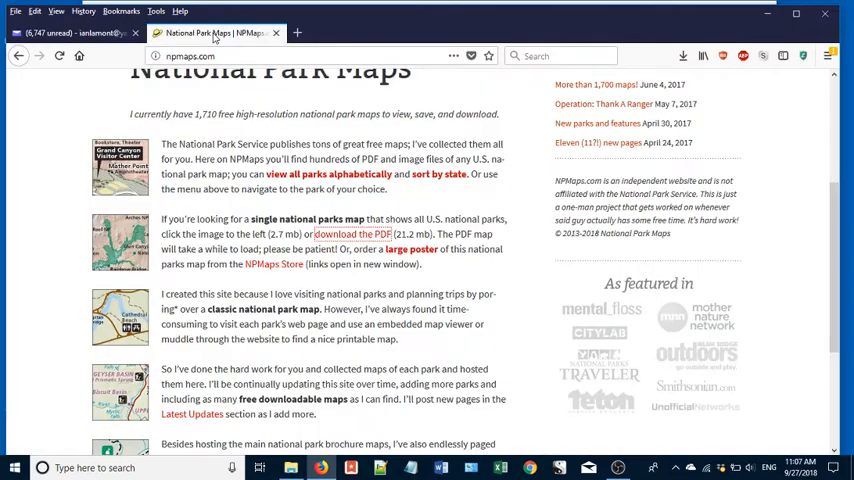
# Step: Open the single national parks map PDF from npmaps.com in the browser viewer
pyautogui.scroll(3)
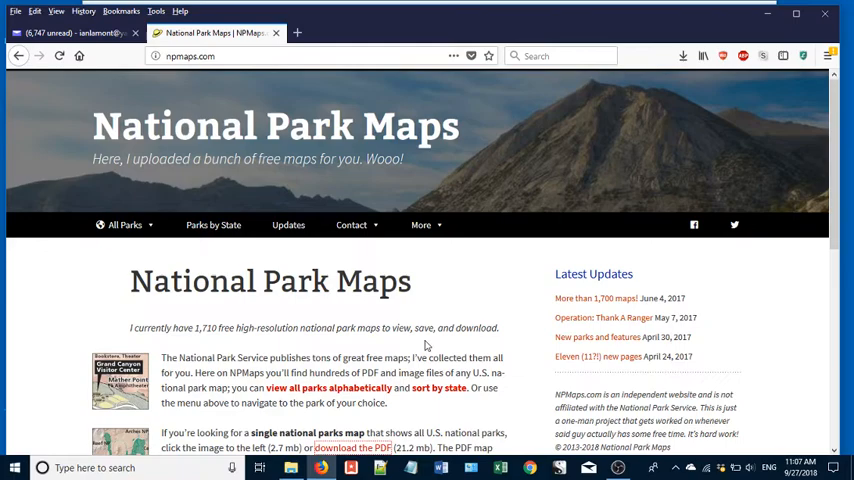
pyautogui.scroll(-3)
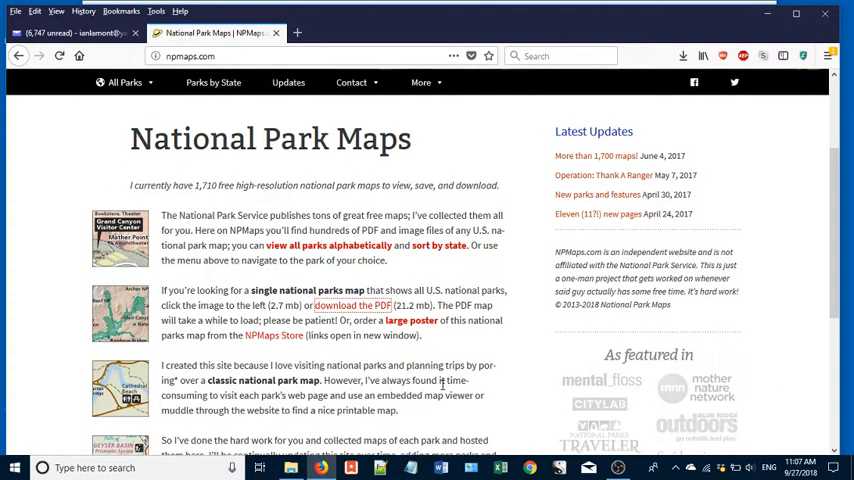
pyautogui.moveTo(352, 304)
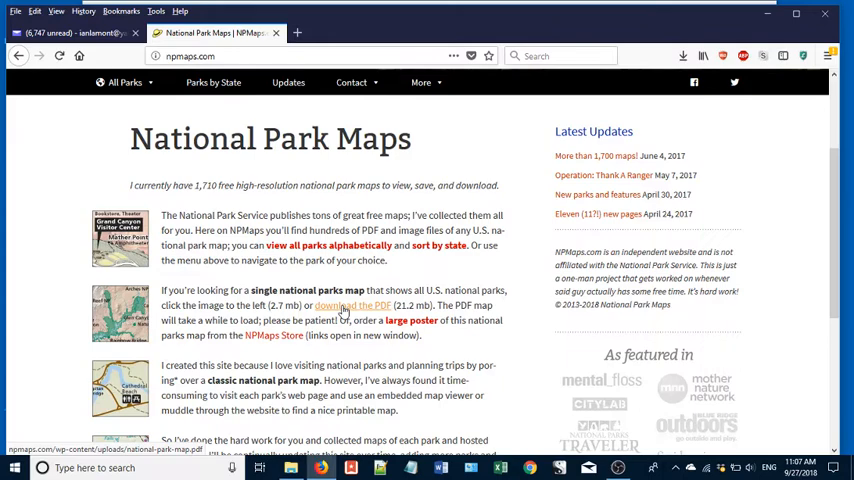
pyautogui.click(352, 304)
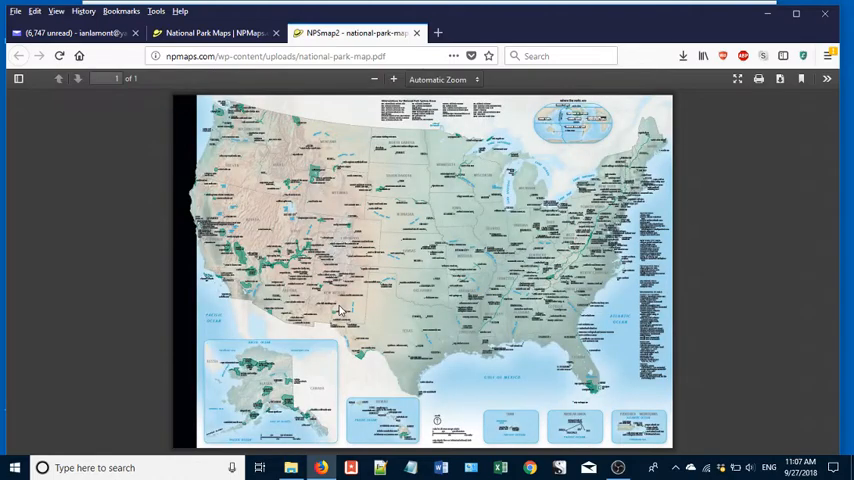
pyautogui.moveTo(436, 300)
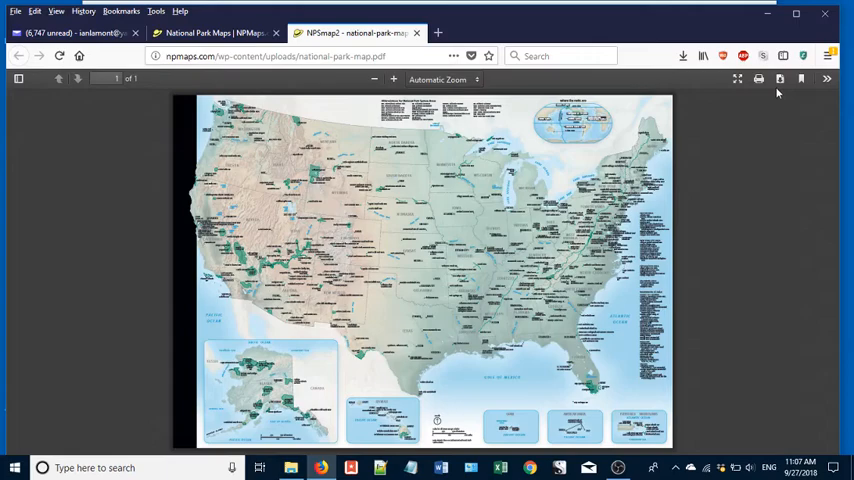
pyautogui.moveTo(780, 80)
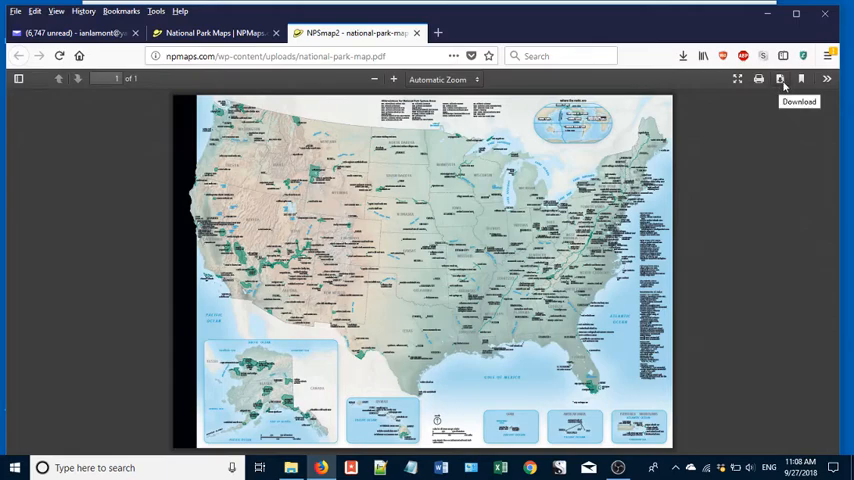
pyautogui.moveTo(784, 82)
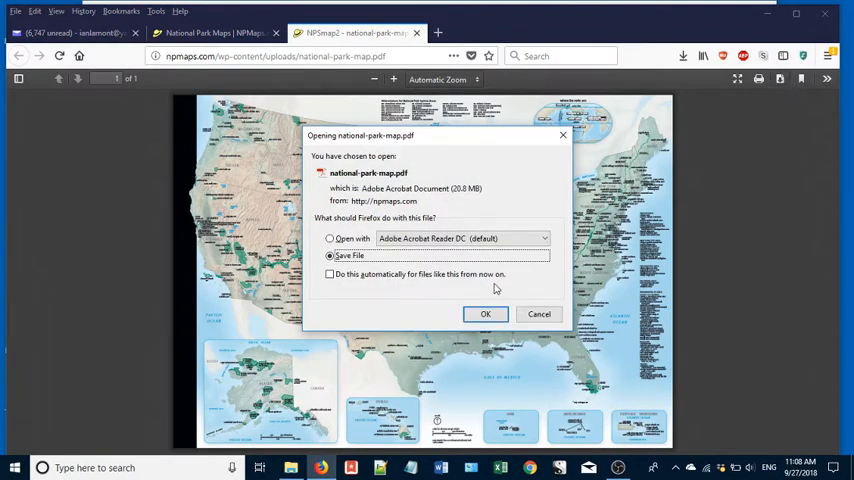
# Step: Save the national park map PDF from the viewer as a downloaded file
pyautogui.click(538, 314)
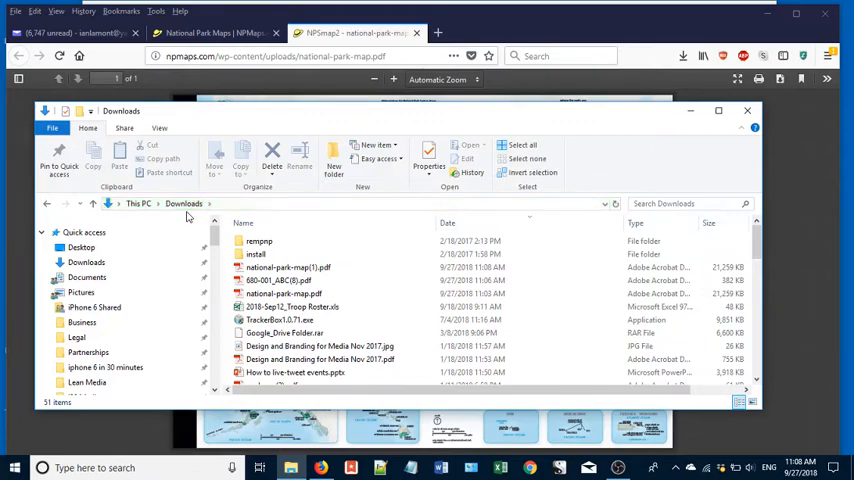
pyautogui.moveTo(288, 268)
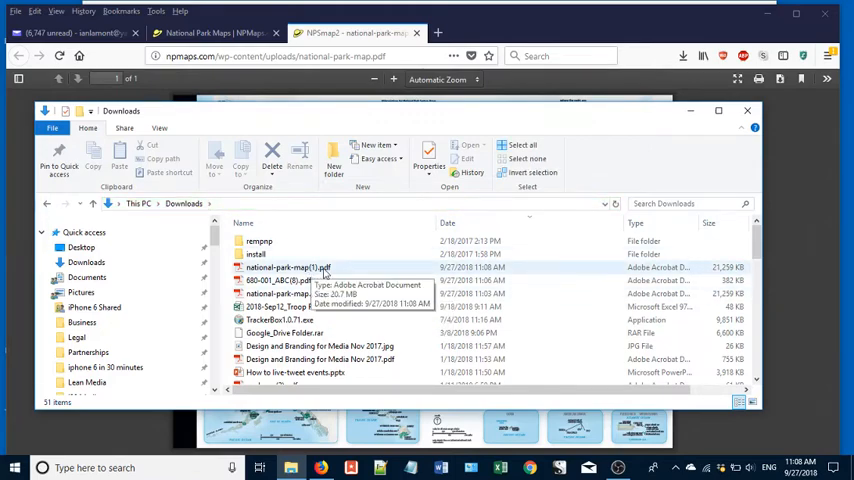
pyautogui.moveTo(474, 268)
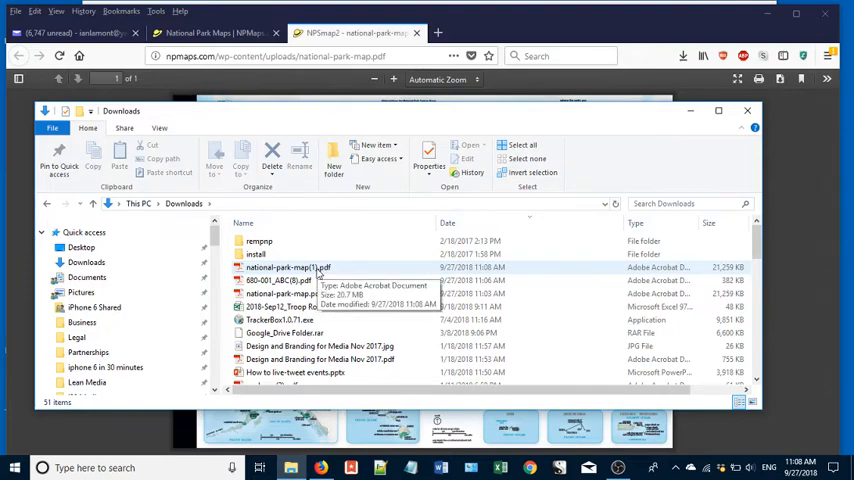
pyautogui.moveTo(298, 320)
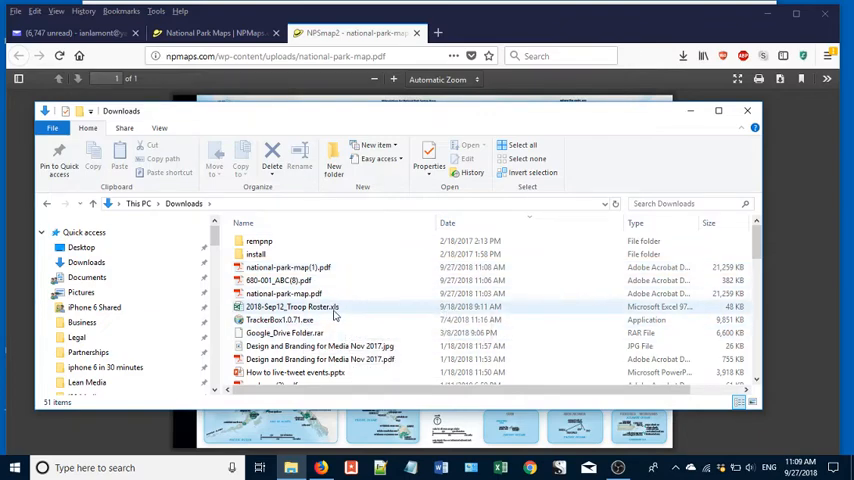
pyautogui.moveTo(316, 308)
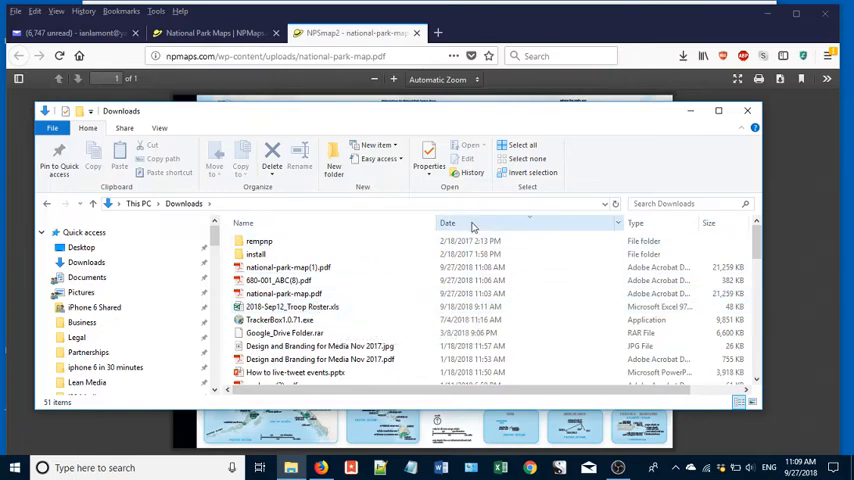
# Step: Sort Downloads by date newest first and select the national park map PDF
pyautogui.click(448, 224)
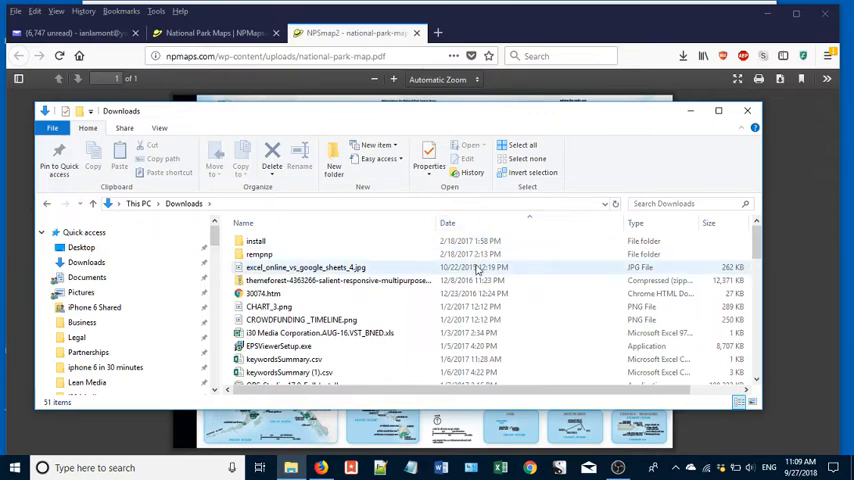
pyautogui.click(448, 224)
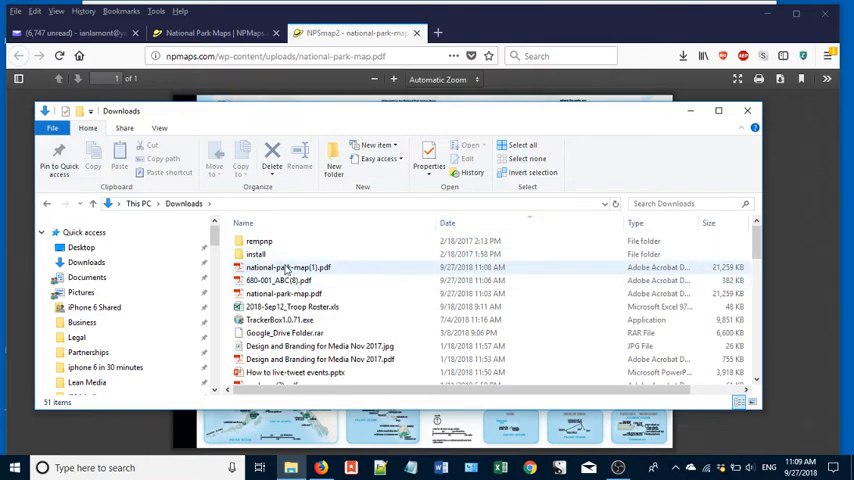
pyautogui.click(288, 268)
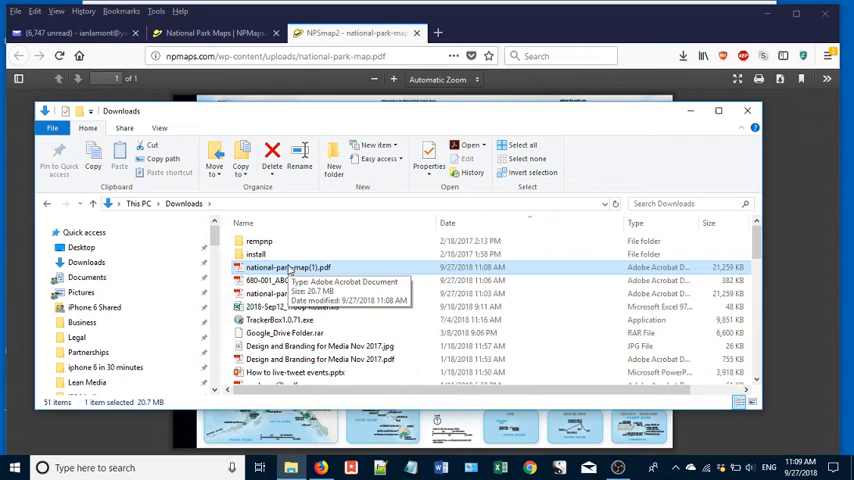